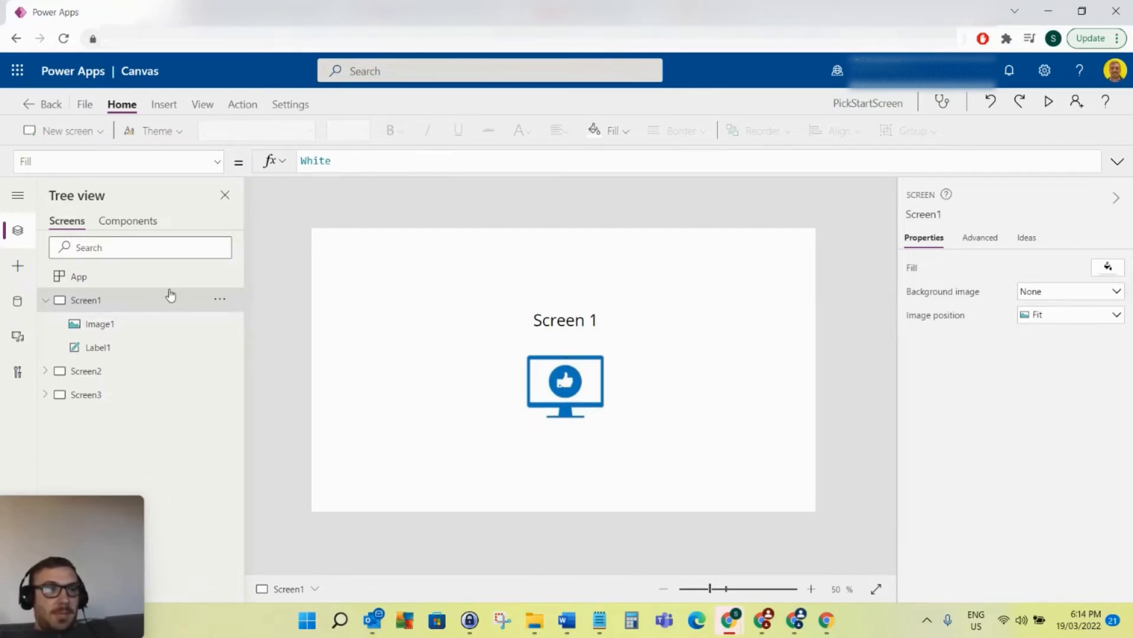
Step: Review Screen1-3, then give the App's StartScreen a Switch on Param("WhatScreen") mapping "1", "2", "3" to Screen1, Screen2, Screen3
click(86, 323)
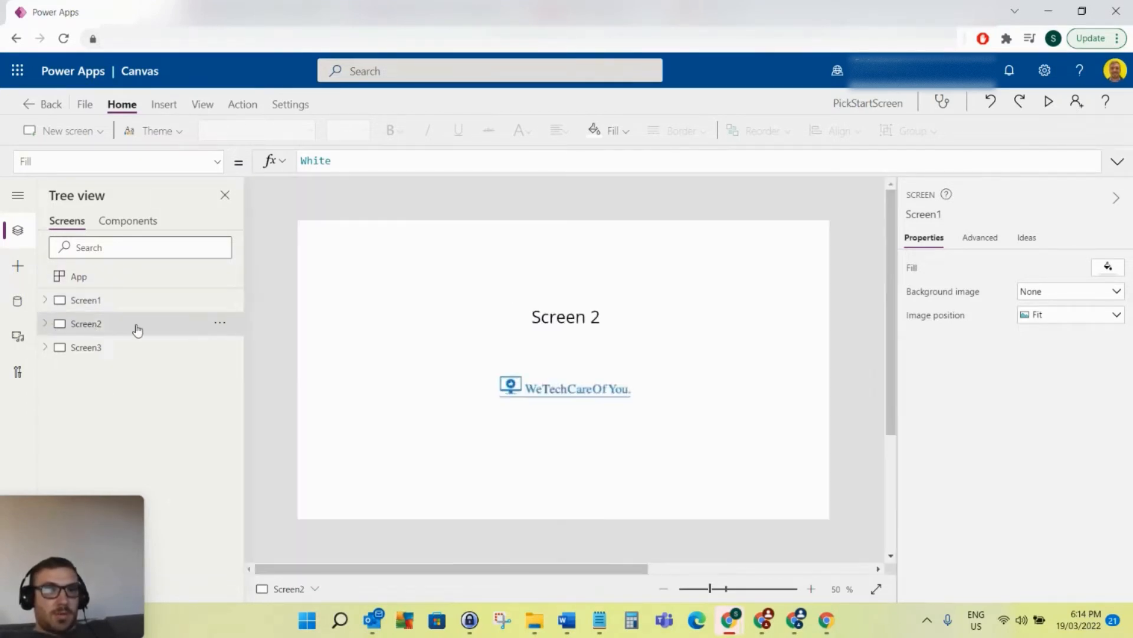
click(85, 347)
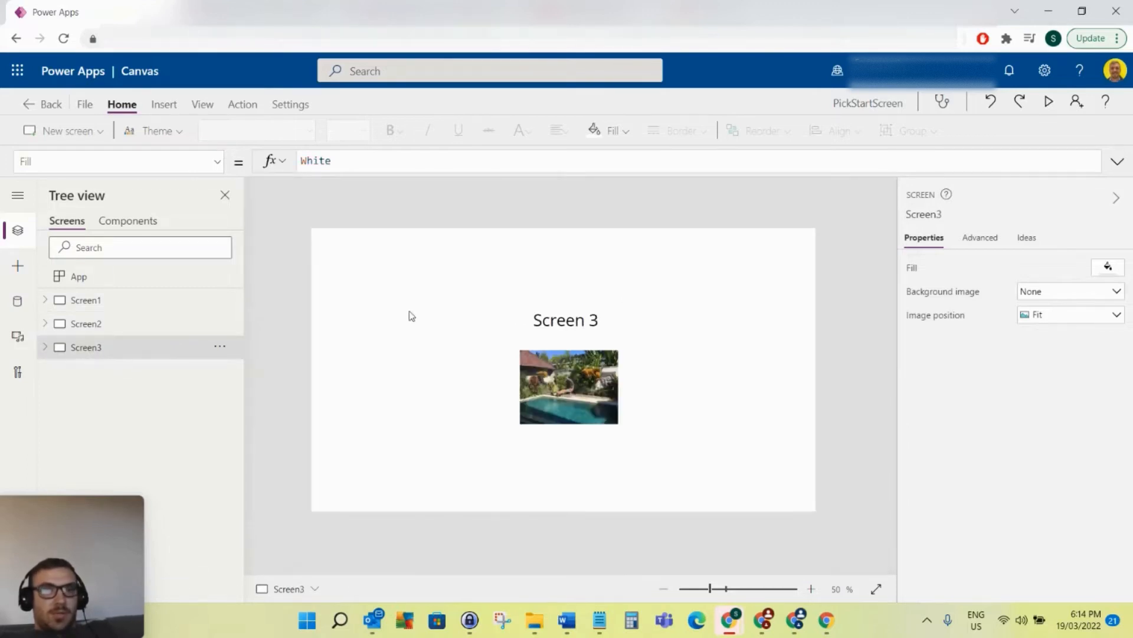
click(85, 300)
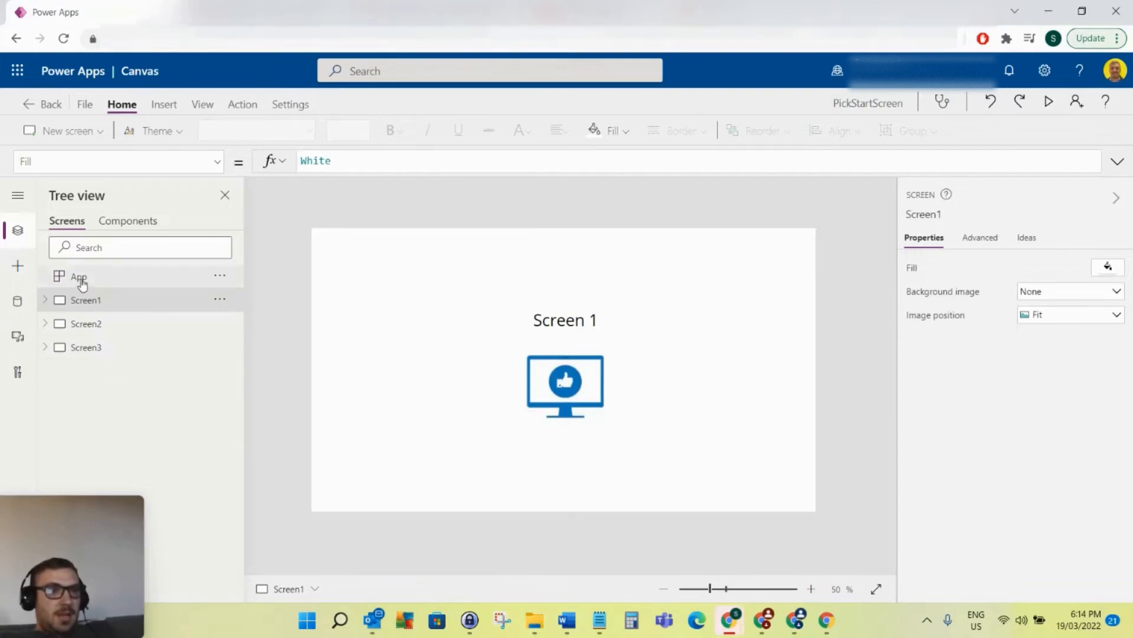
click(78, 276)
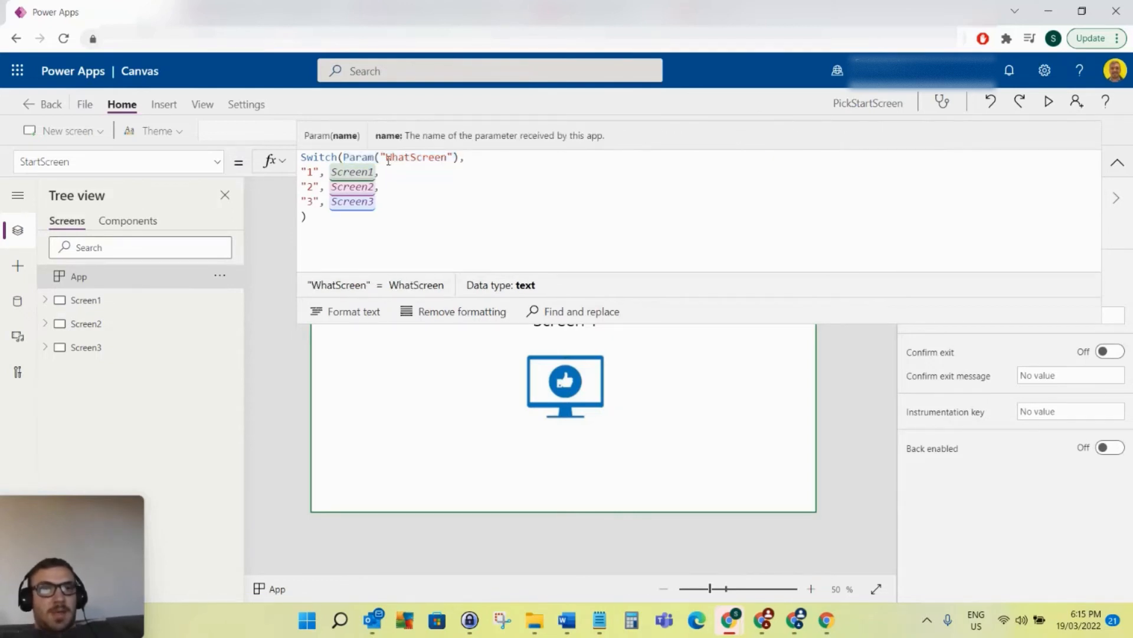
double_click(416, 157)
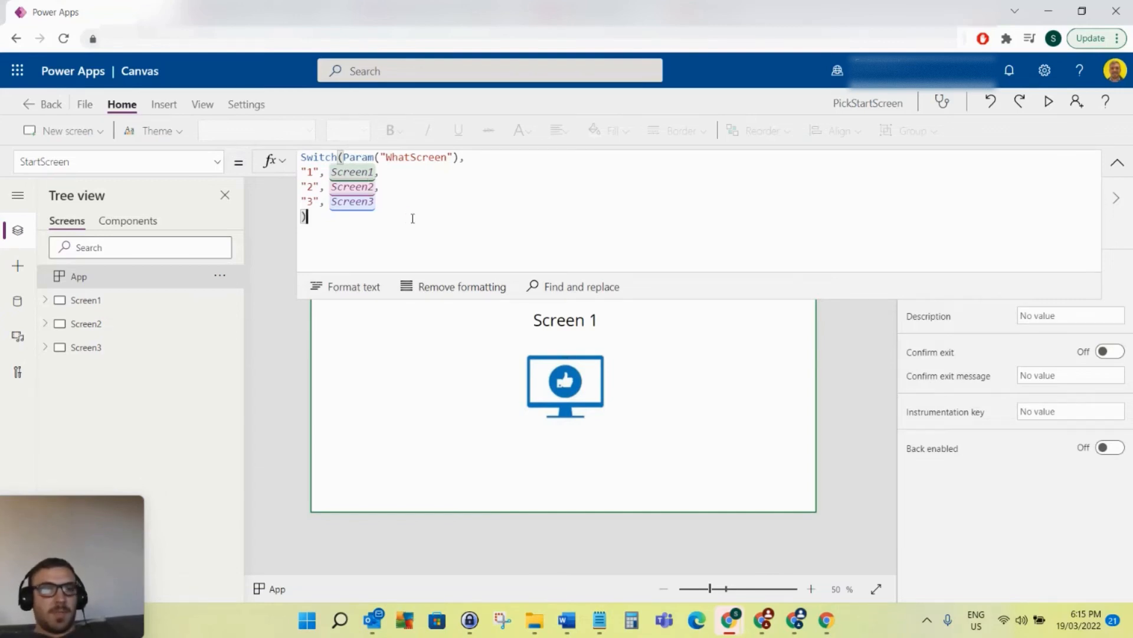
click(85, 104)
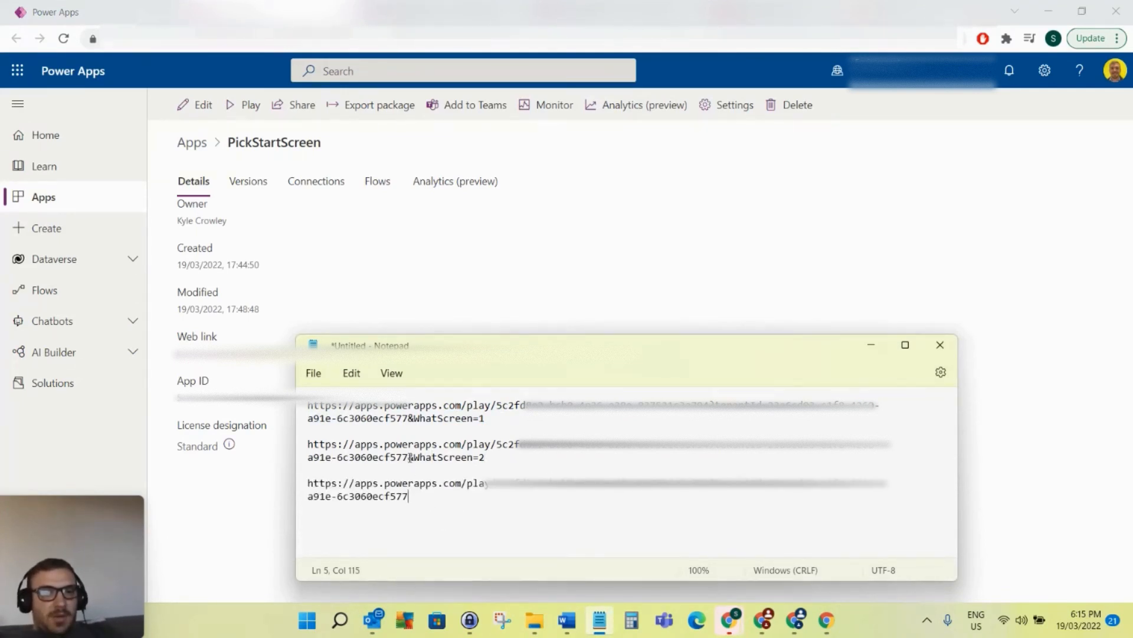
click(415, 457)
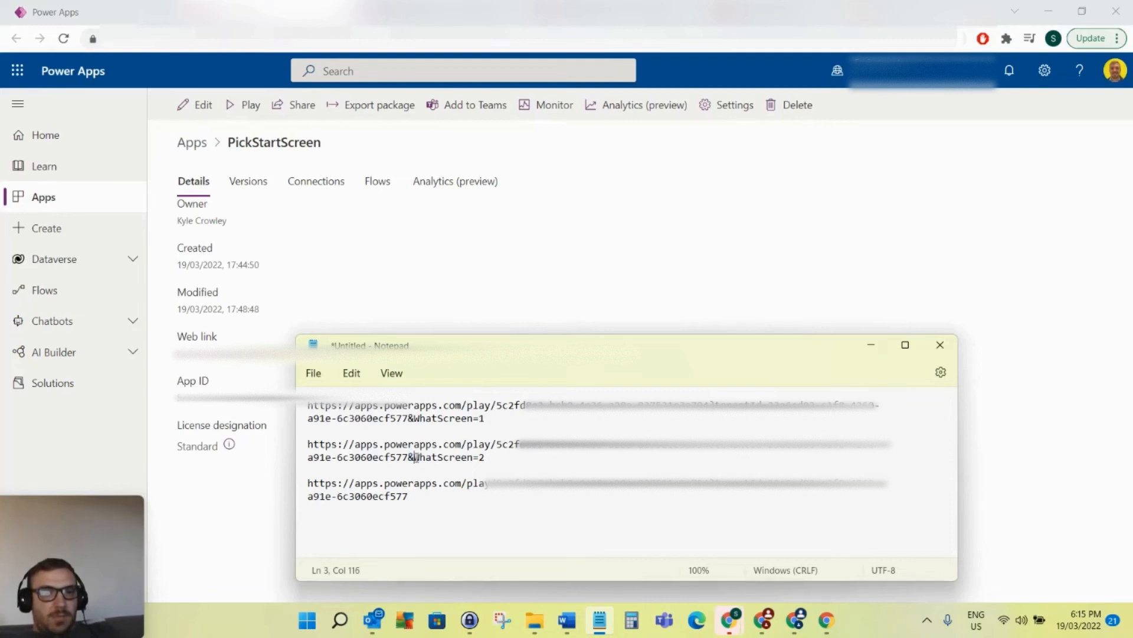
double_click(443, 457)
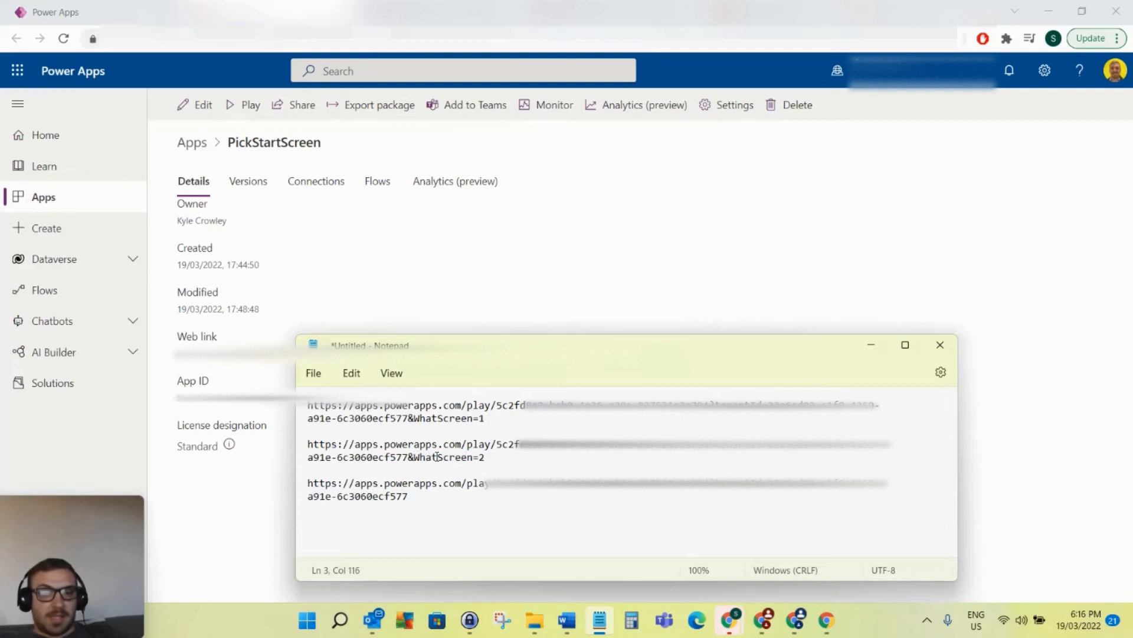
double_click(440, 457)
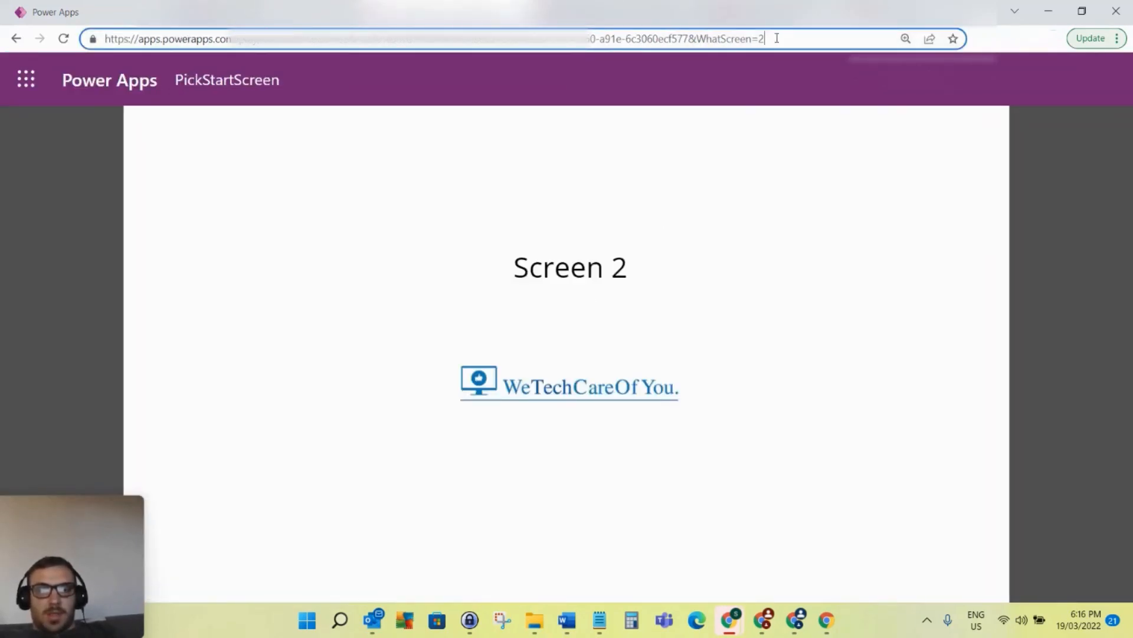
Step: Load the play link with WhatScreen=3 so the app starts on Screen 3 with the pool image
key(Enter)
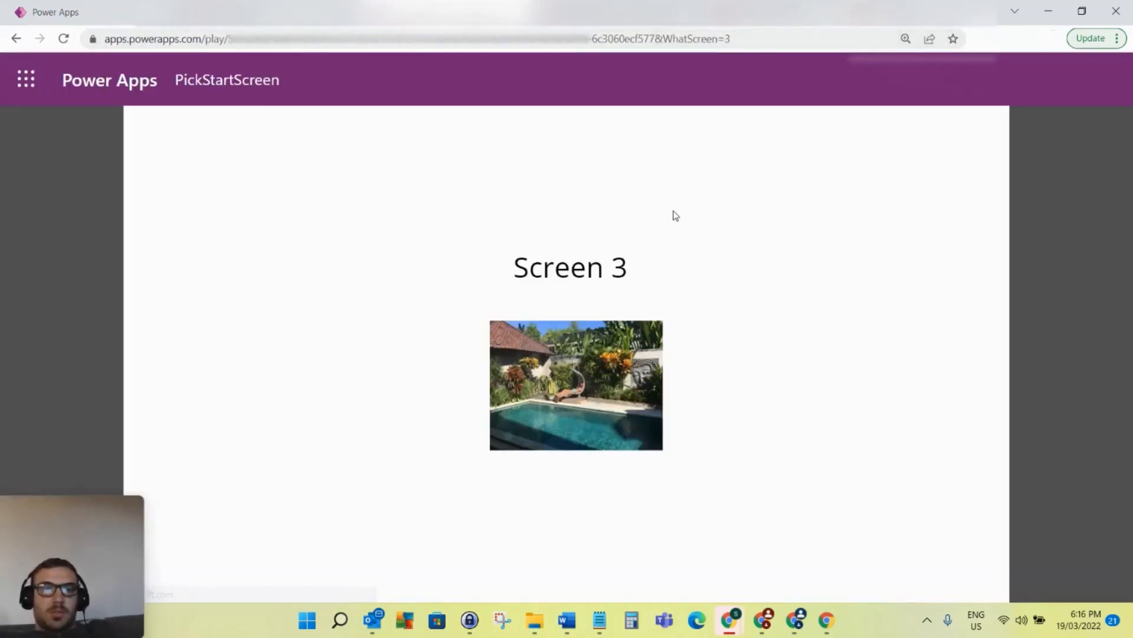